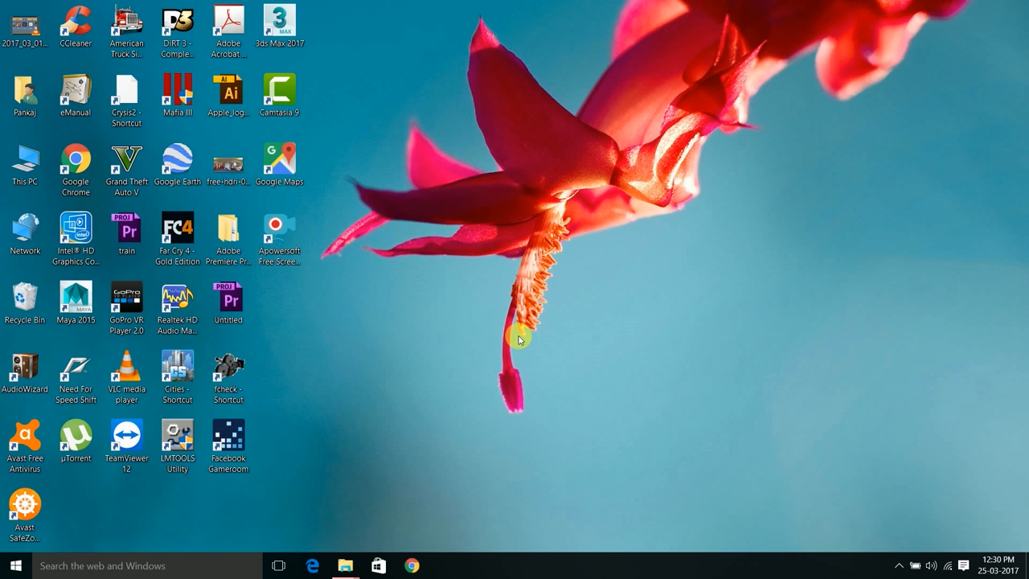
mouse_move(560, 320)
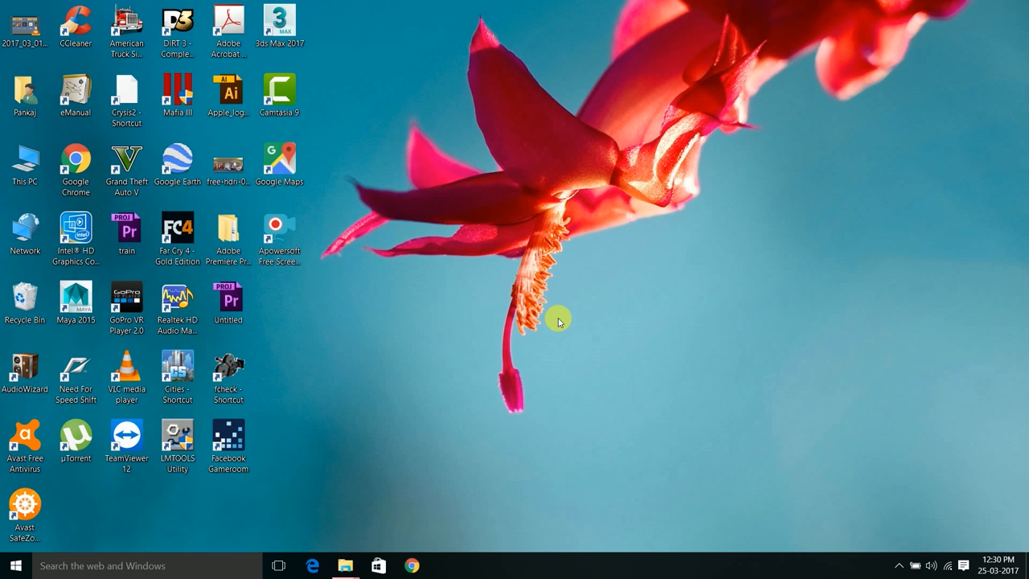
Launch Google Chrome from the taskbar after browsing the Start menu apps list.
left_click(15, 566)
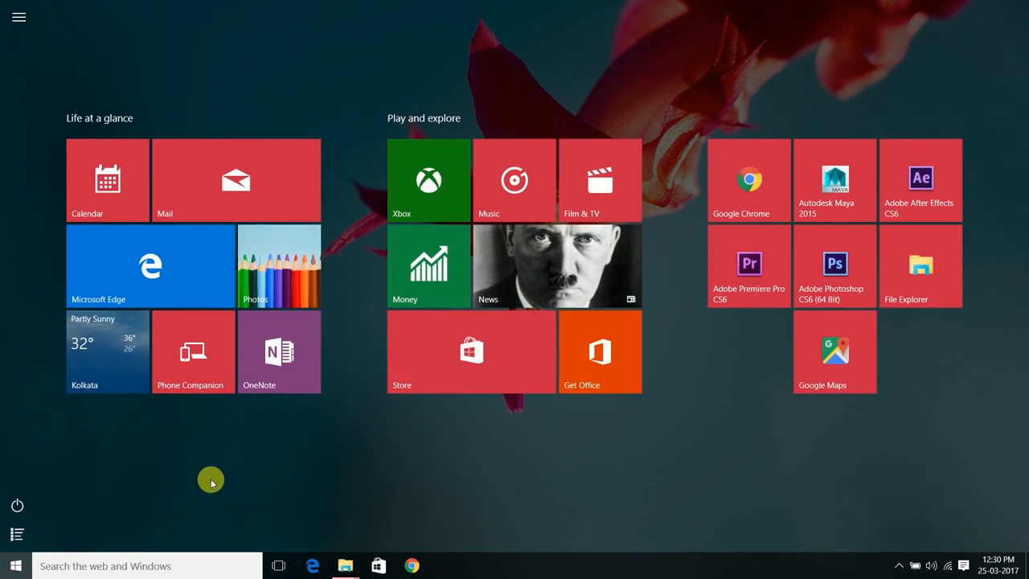
left_click(471, 351)
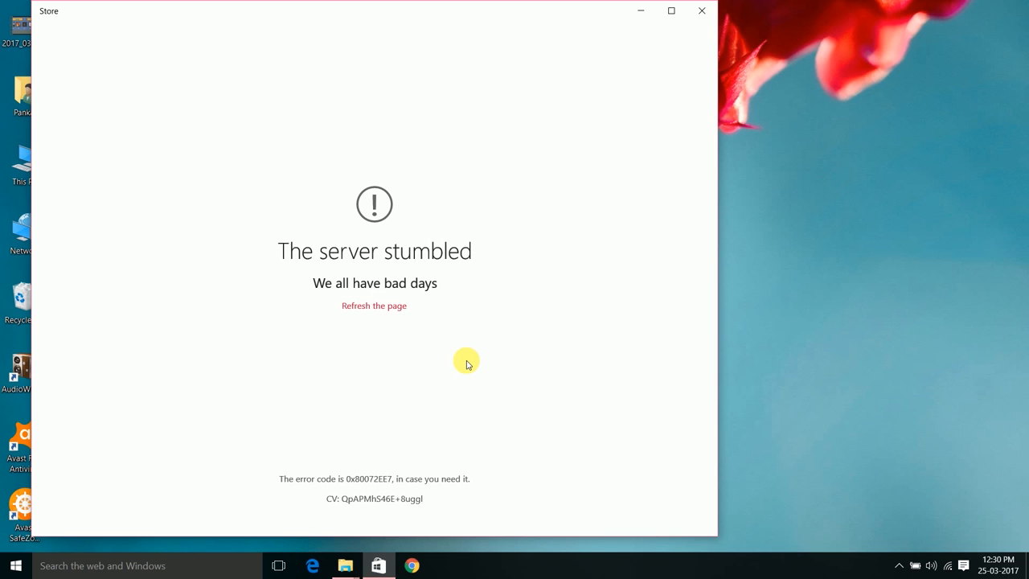
mouse_move(458, 356)
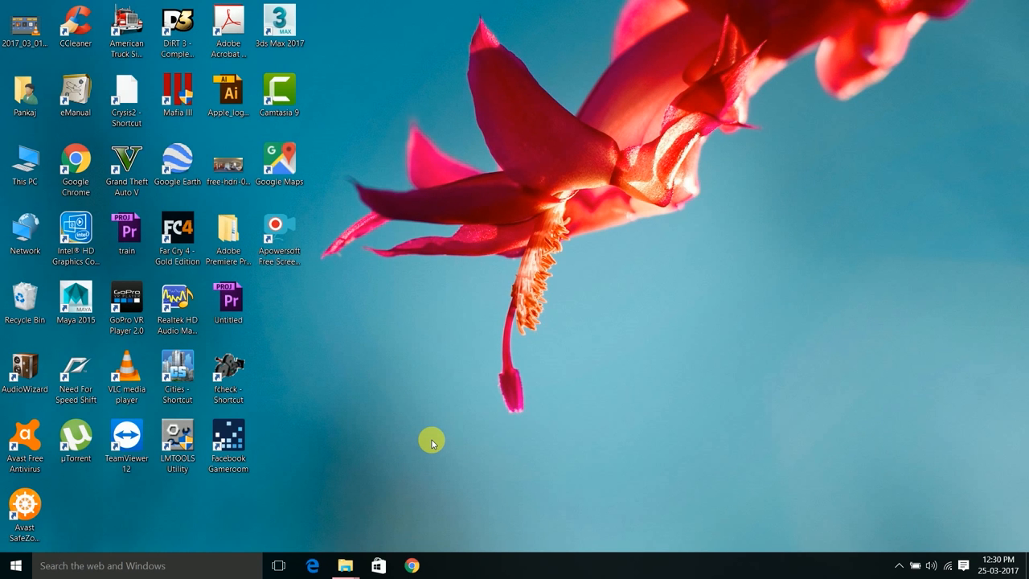
left_click(14, 566)
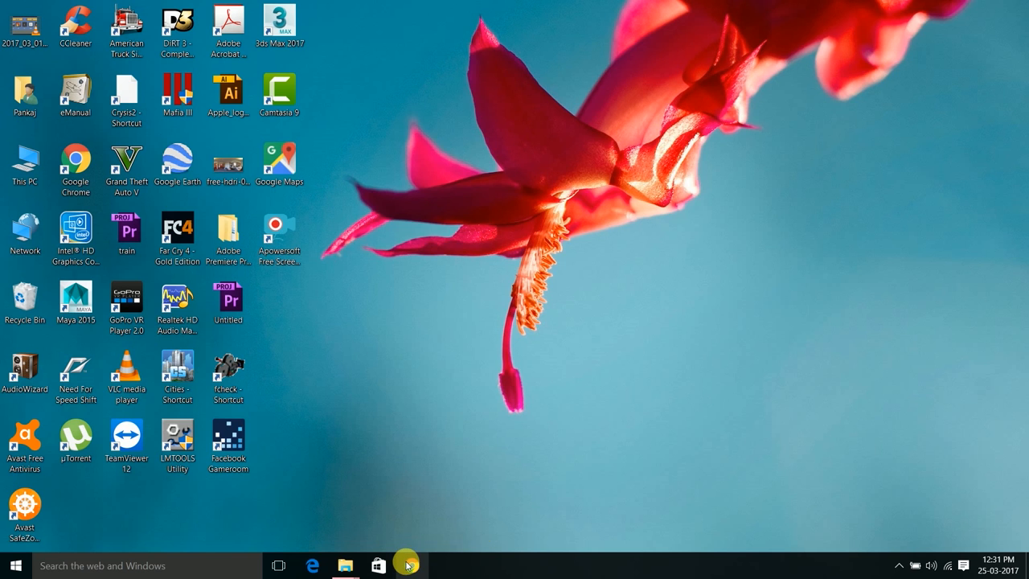
left_click(405, 566)
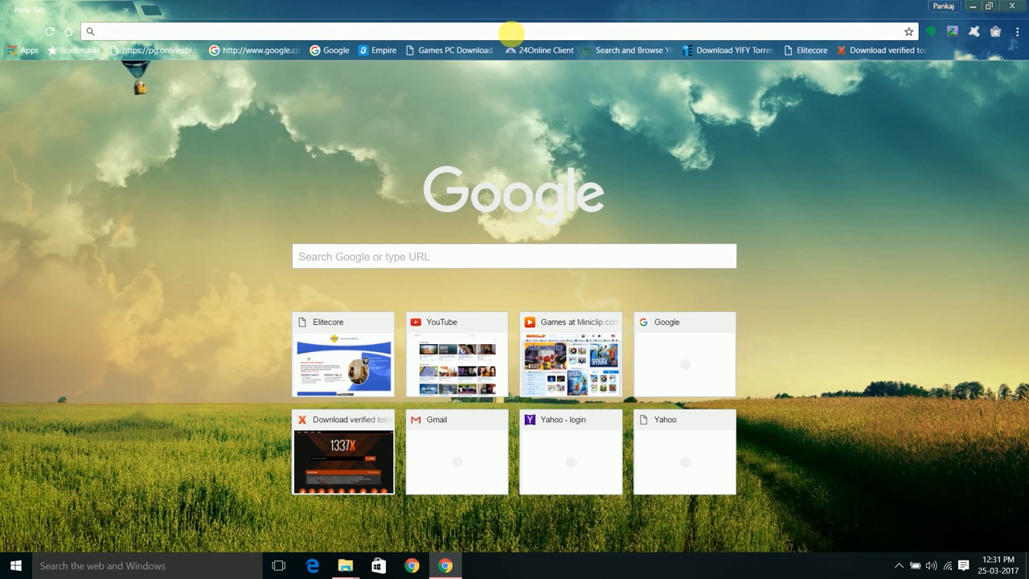
type("www.youtube.com")
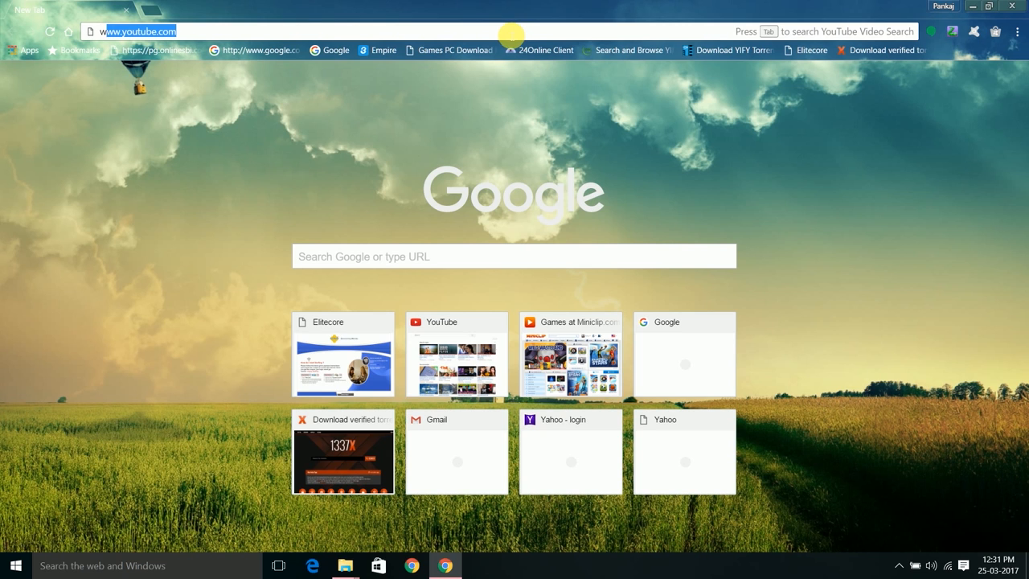
type("www.facebook.com")
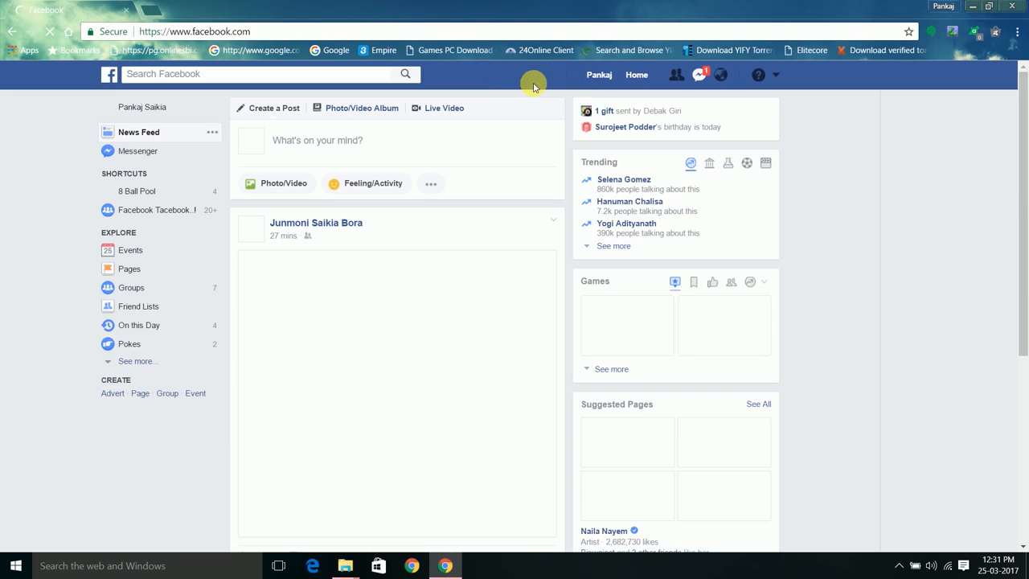
left_click(598, 74)
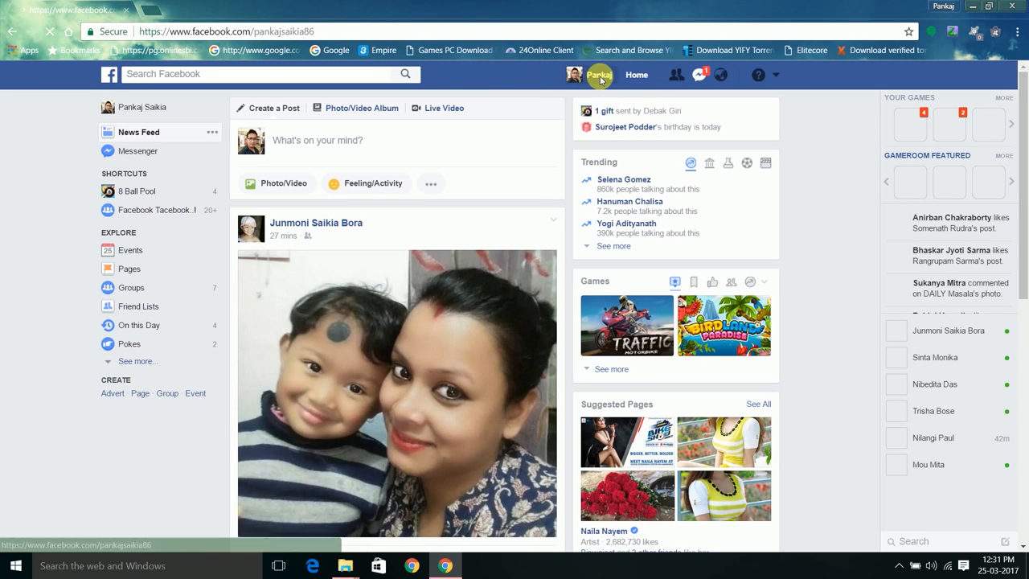
left_click(598, 76)
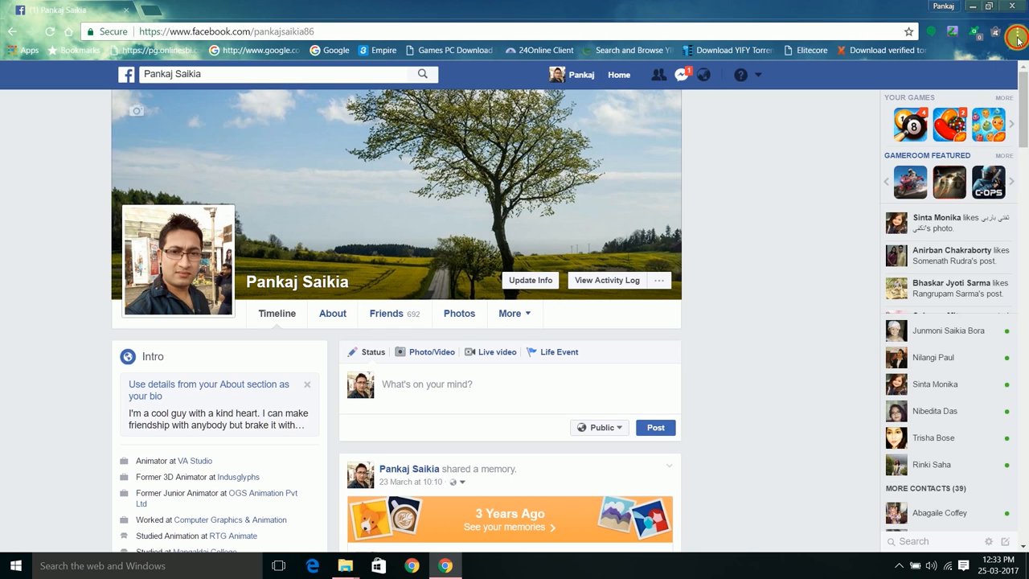
Add the Facebook page to the desktop via More tools, naming the shortcut Facebook, opening as window.
left_click(1018, 32)
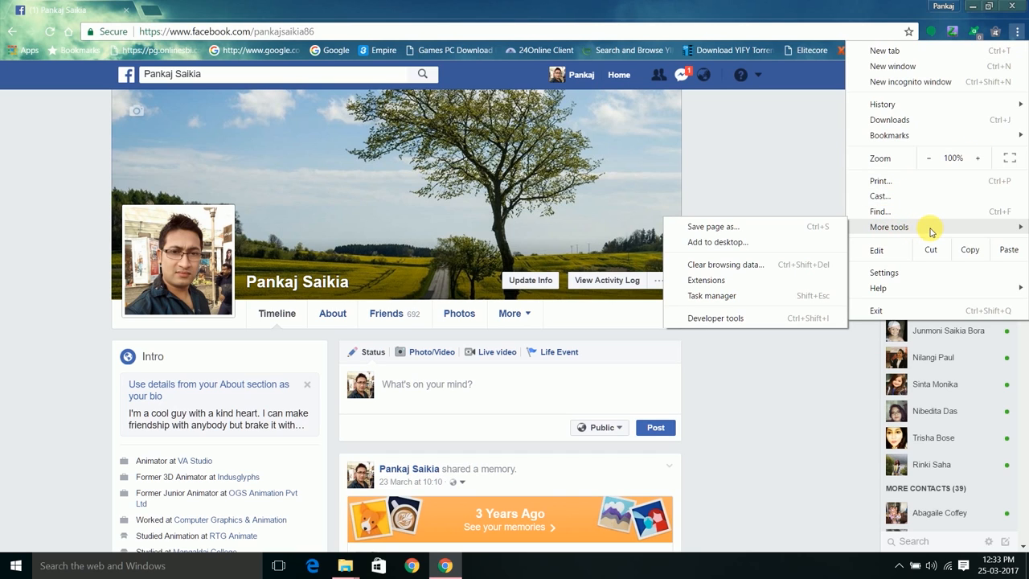
mouse_move(724, 257)
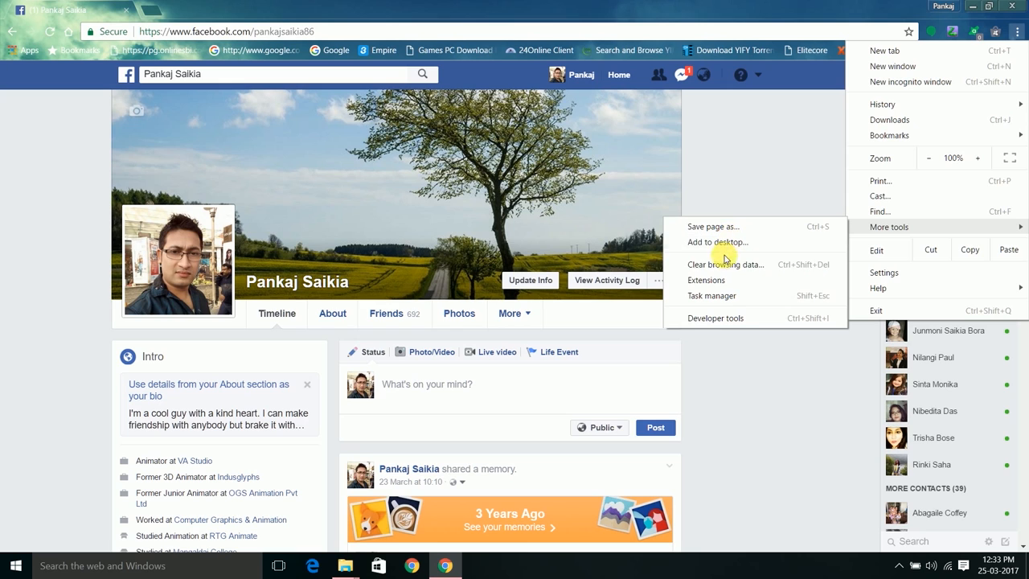
mouse_move(716, 241)
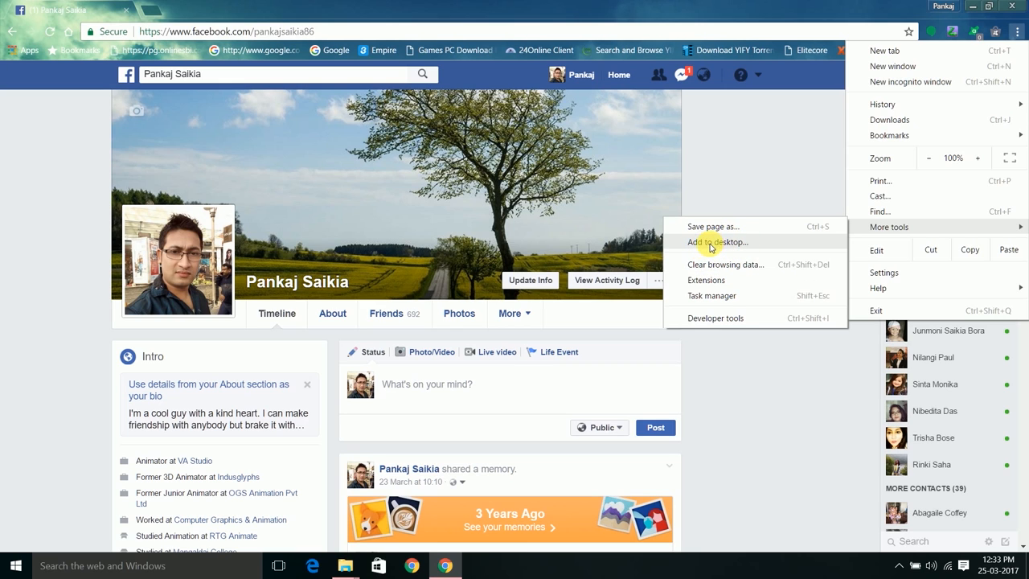
left_click(717, 242)
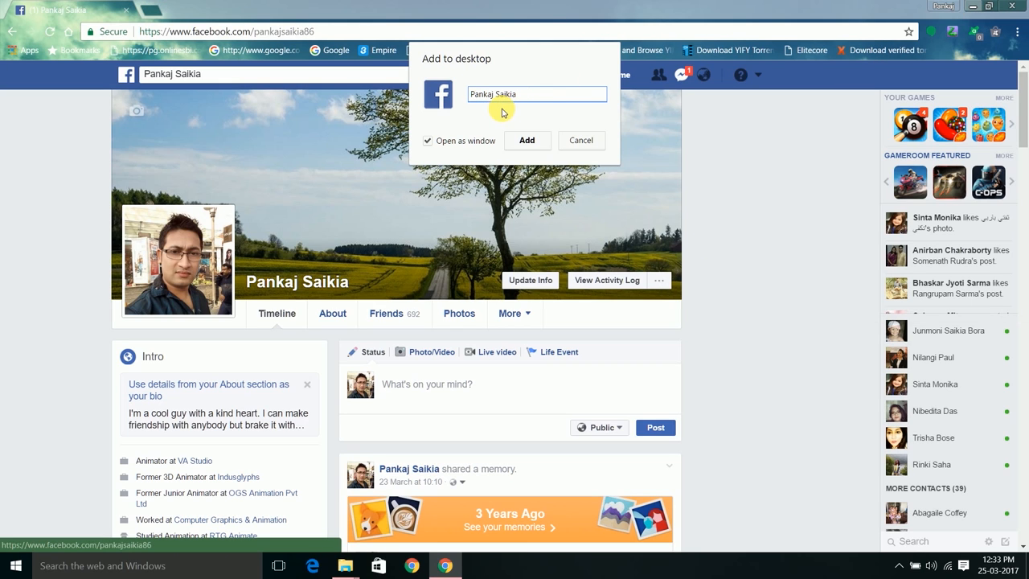
type("Fac")
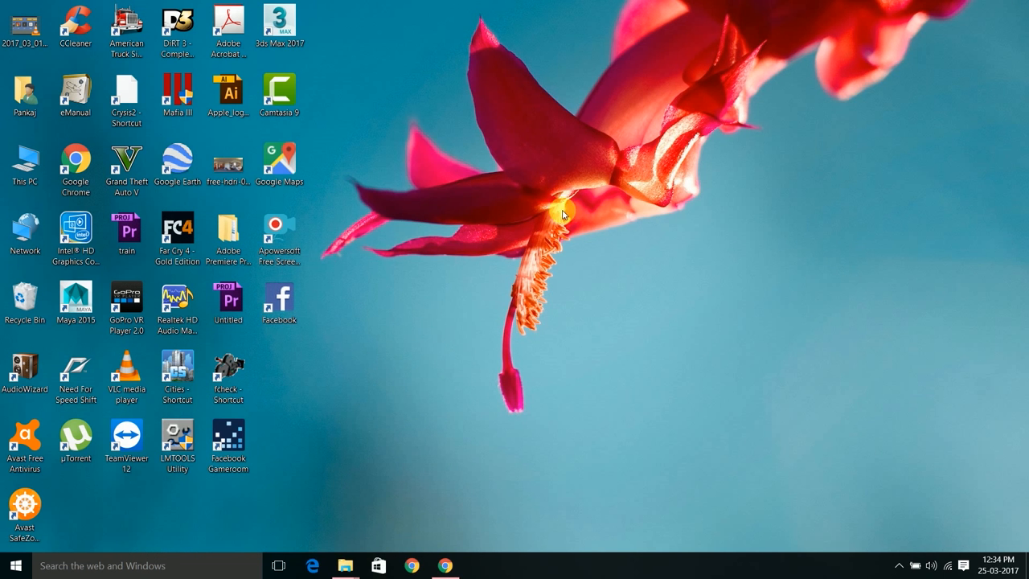
mouse_move(339, 341)
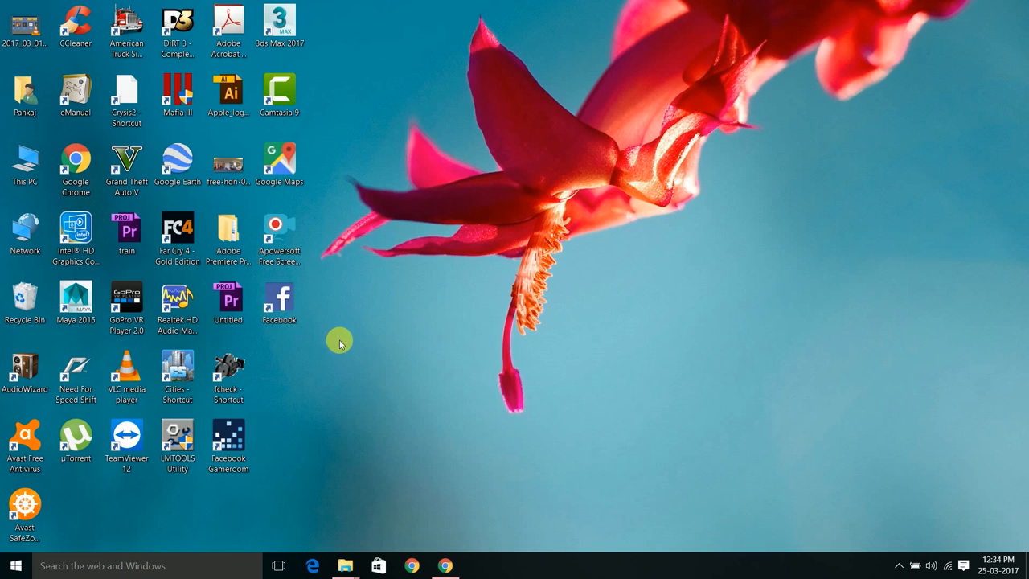
Launch the Facebook desktop shortcut in its own maximized app window, then close it.
left_click(280, 302)
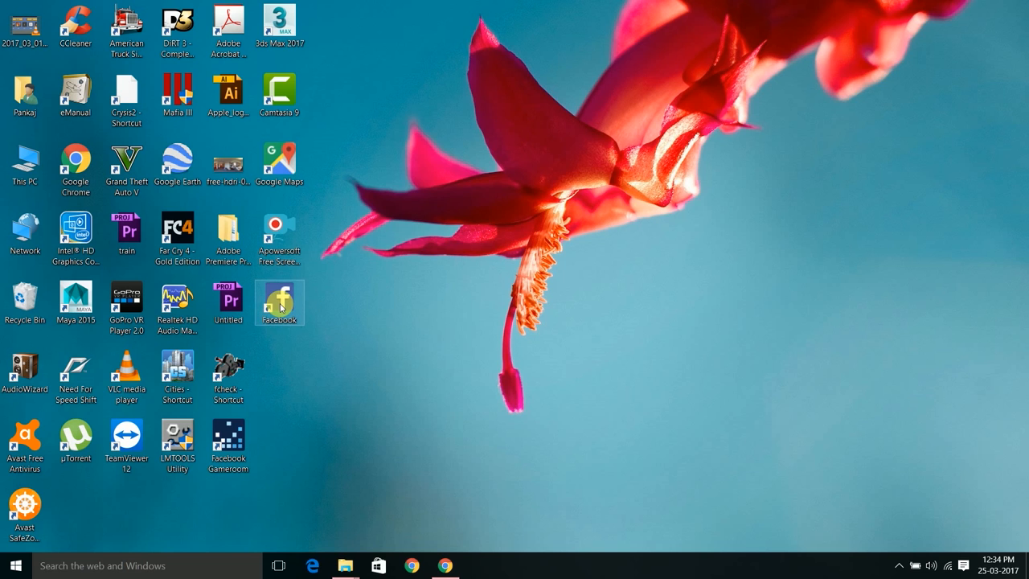
right_click(280, 303)
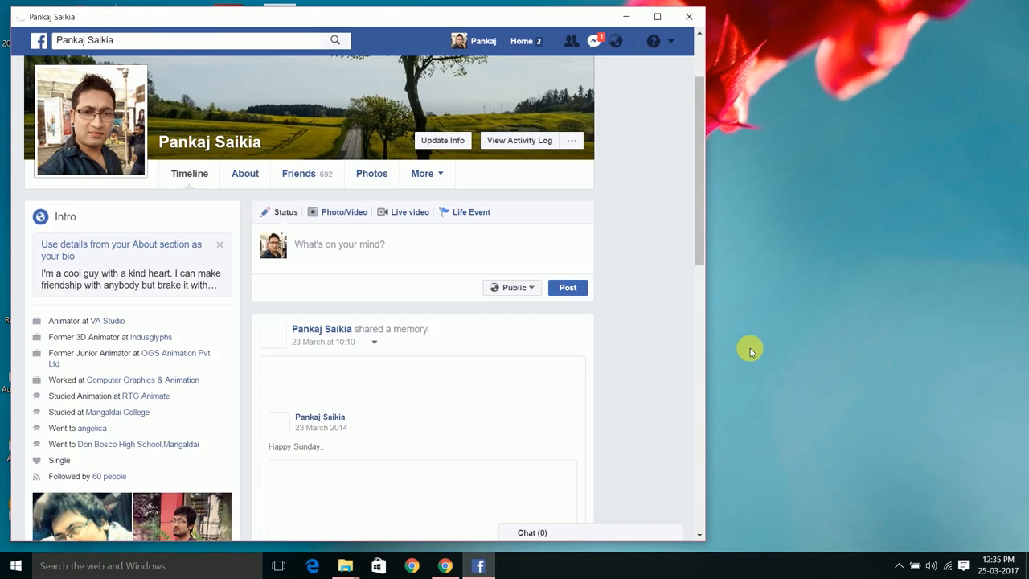
left_click(532, 533)
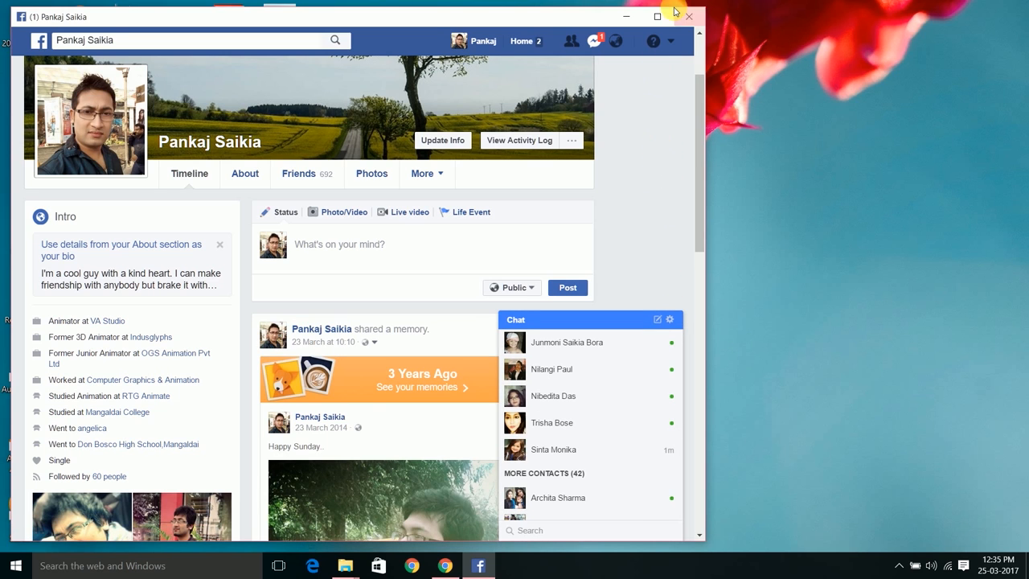
left_click(656, 16)
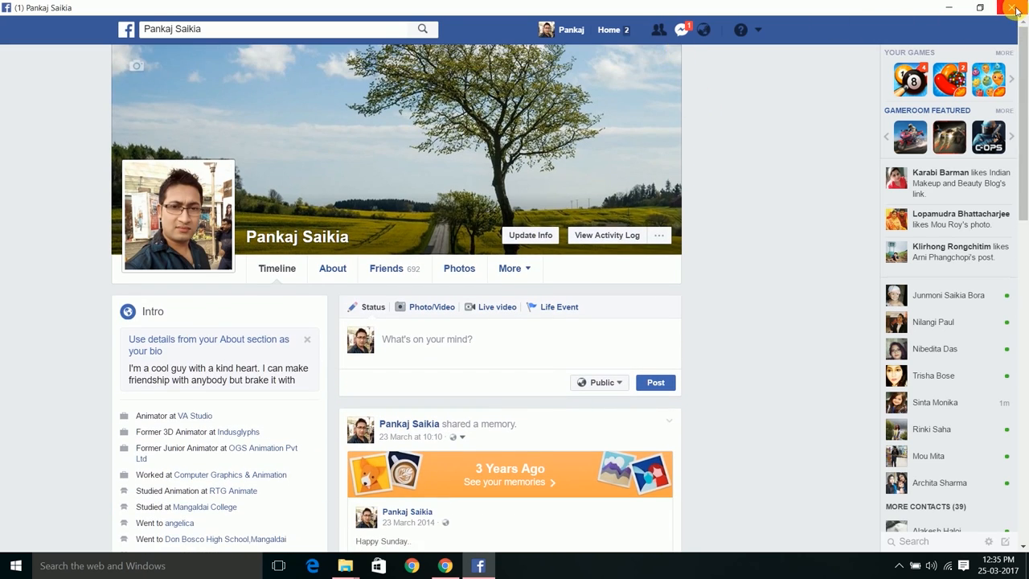
left_click(1015, 6)
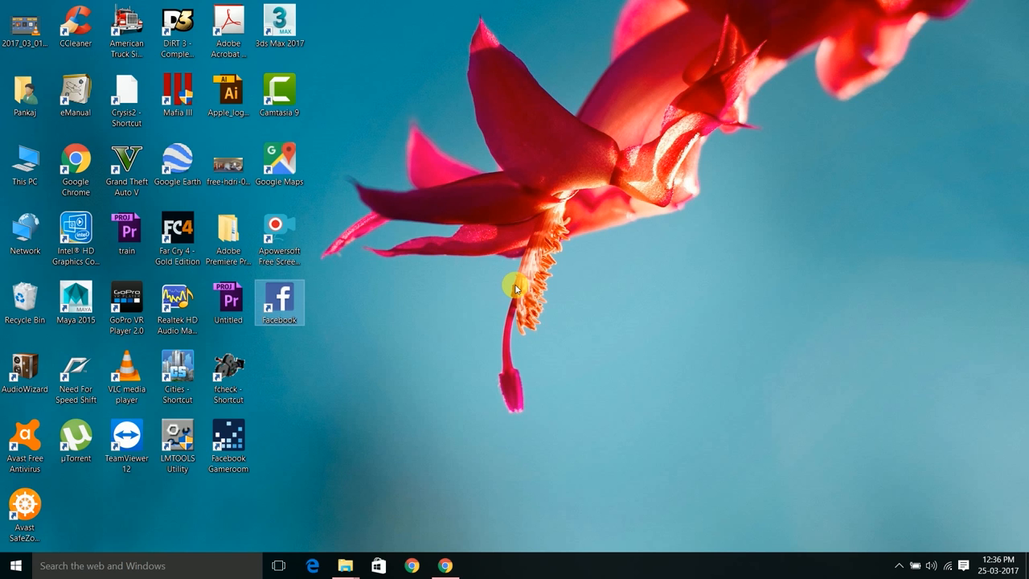
Return to Chrome, load youtube.com and start Add to desktop from More tools.
left_click(444, 566)
type("www.")
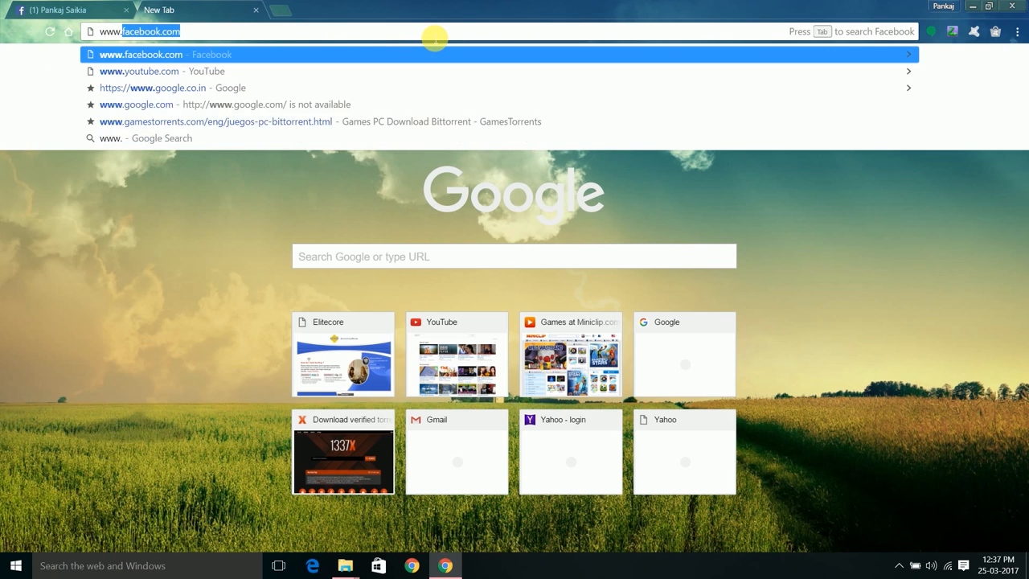
left_click(138, 71)
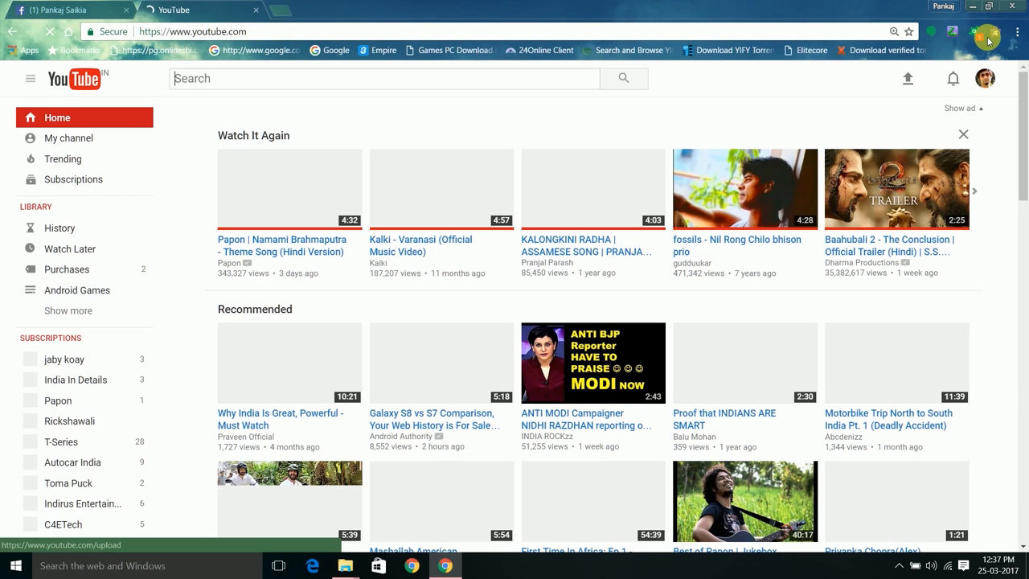
left_click(1017, 32)
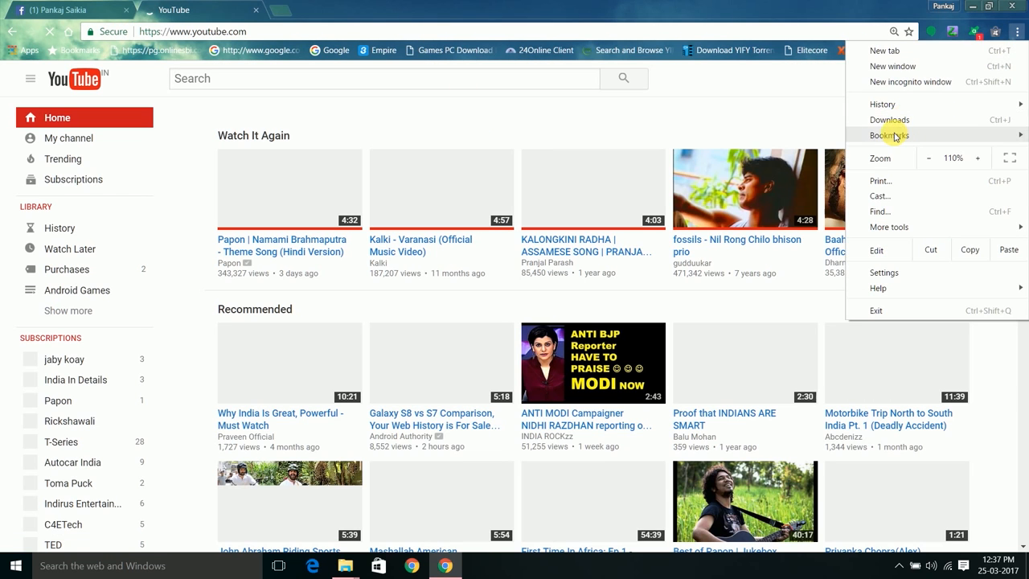
left_click(890, 226)
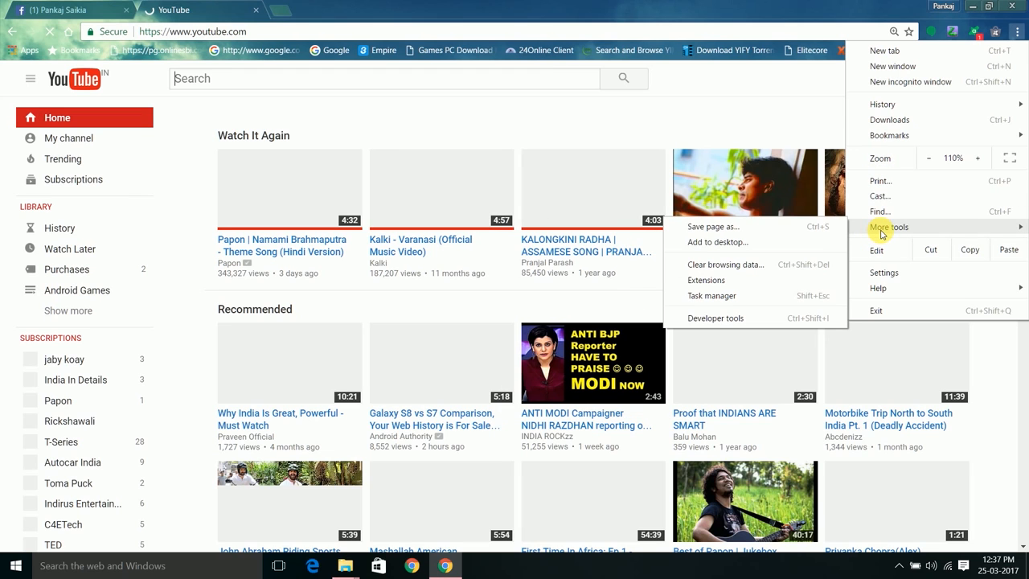
left_click(718, 241)
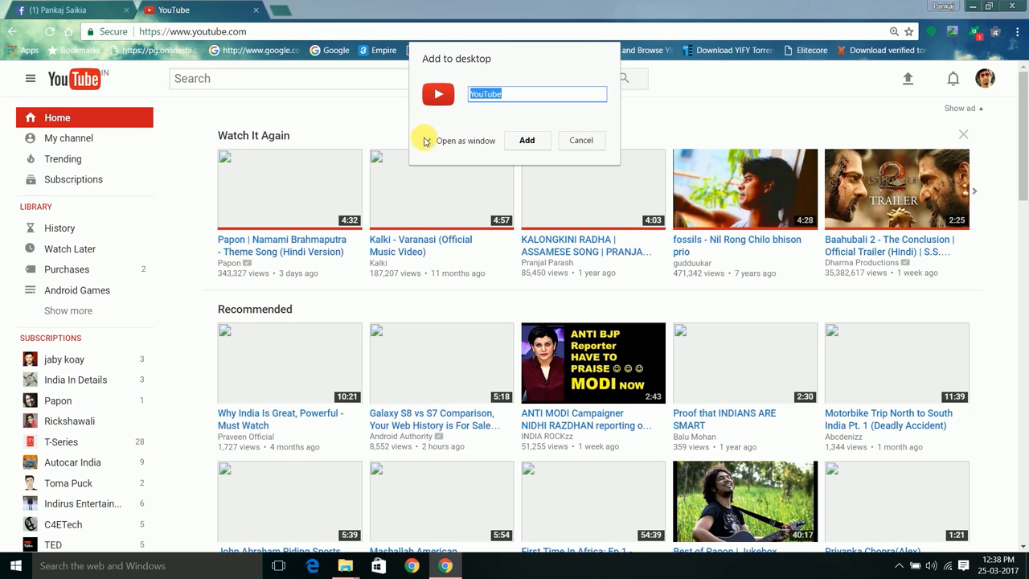
Create the YouTube desktop shortcut with Open as window ticked.
left_click(428, 142)
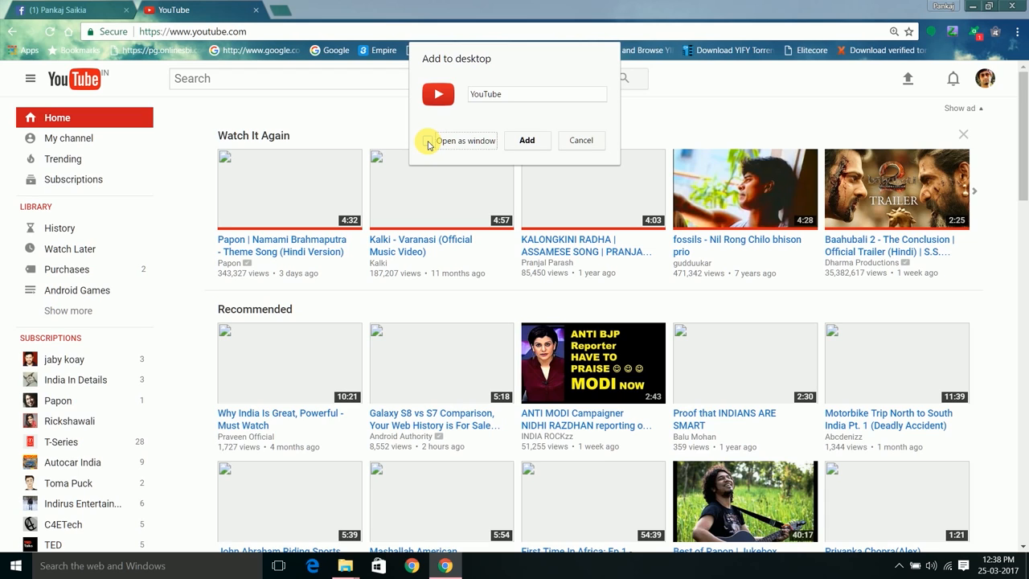
left_click(428, 141)
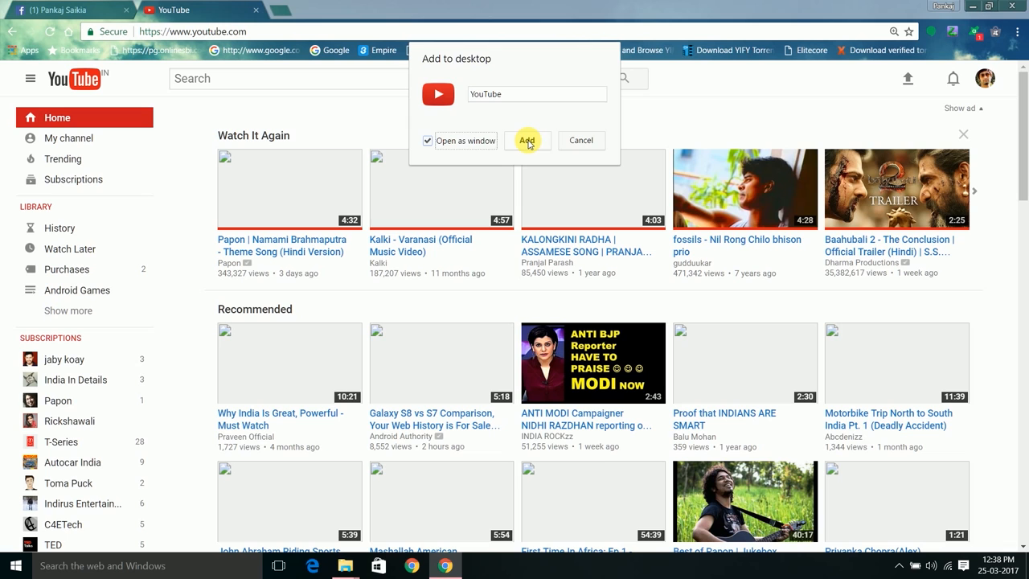
left_click(528, 140)
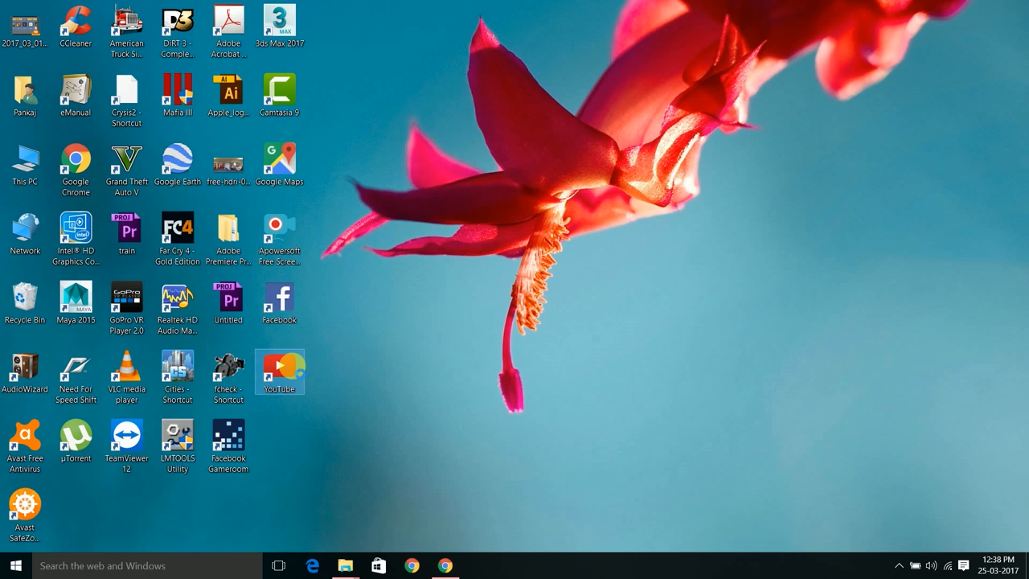
Pin the YouTube shortcut and launch its Start menu tile, opening the channel page standalone.
right_click(280, 371)
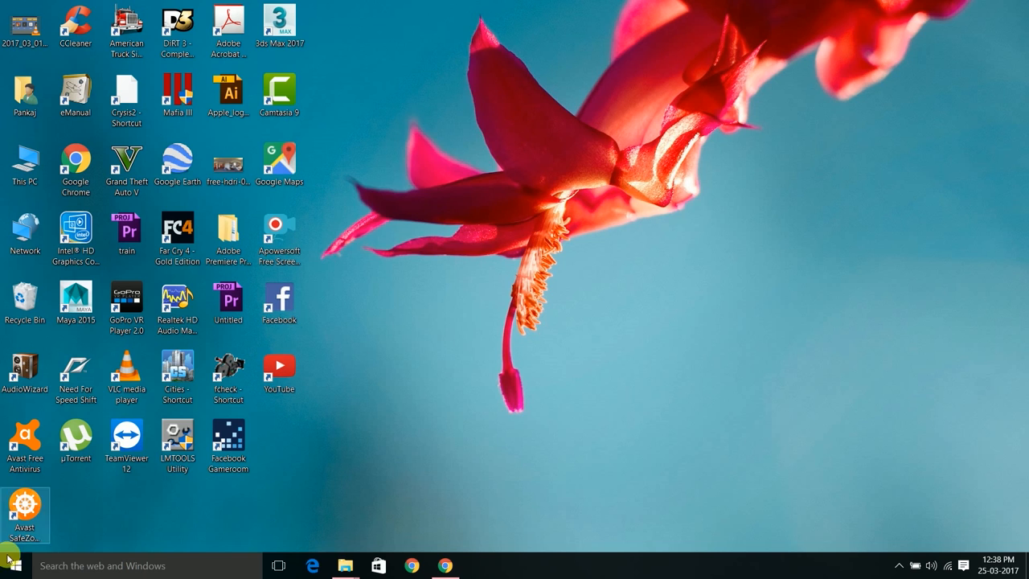
left_click(13, 566)
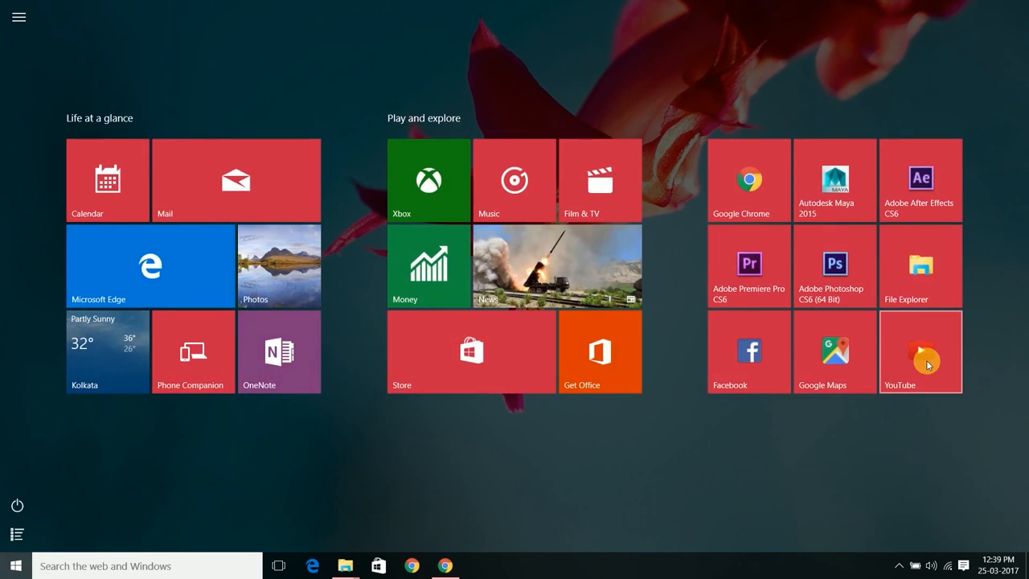
left_click(920, 350)
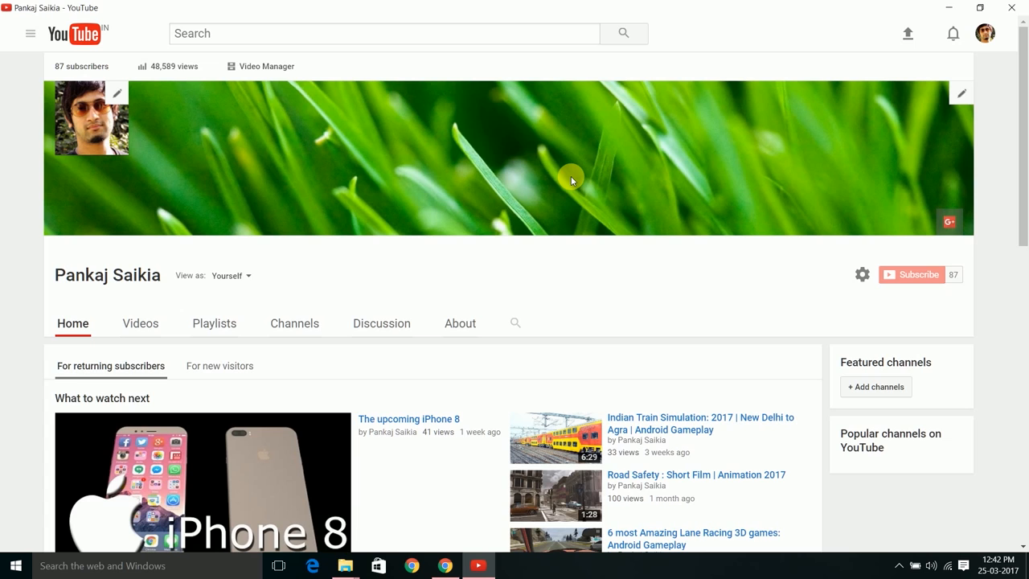
scroll("down", 3)
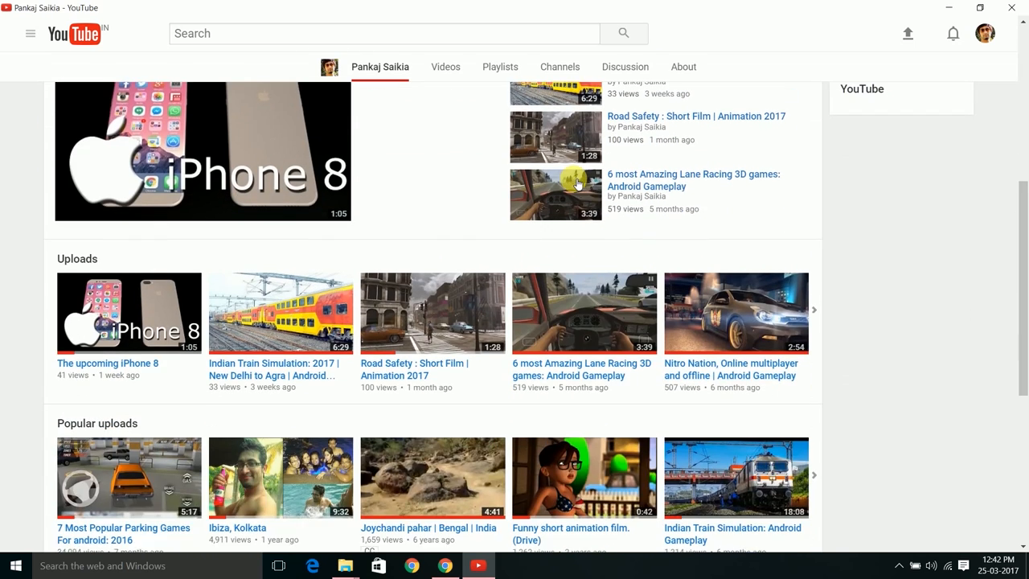